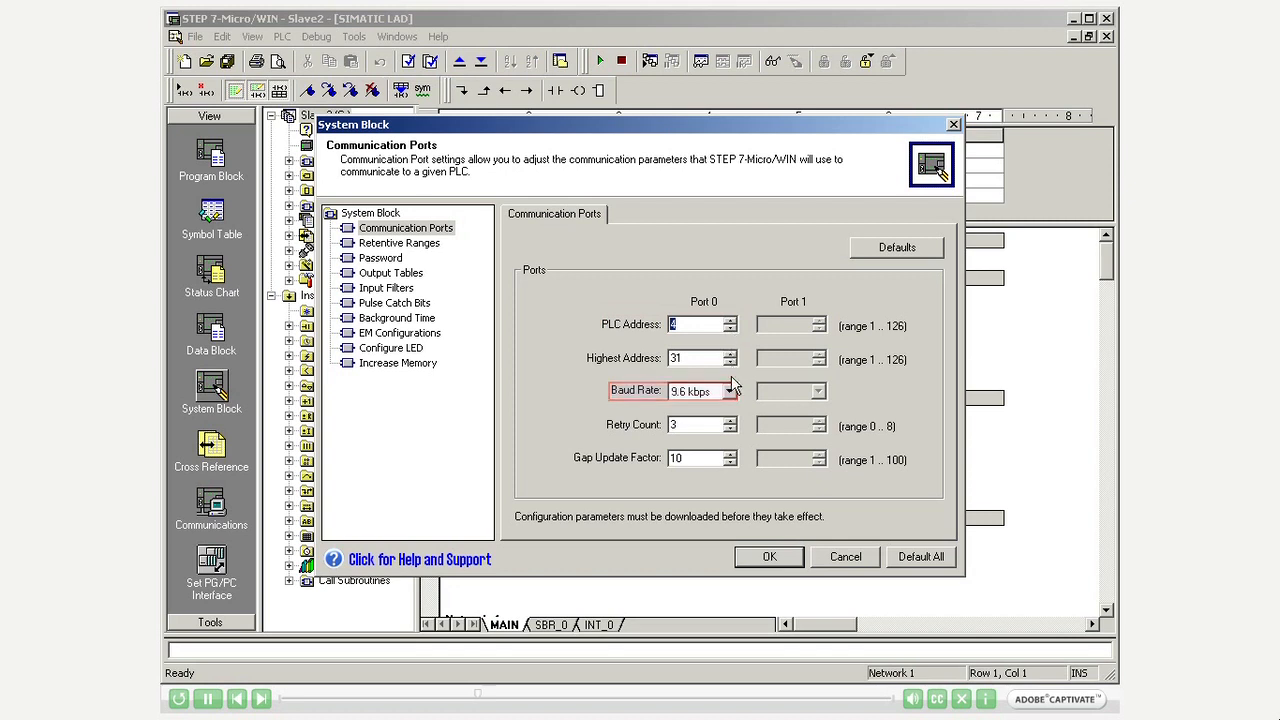
Choose 187.5 kbps as the Port 0 baud rate in Slave2's System Block.
click(729, 391)
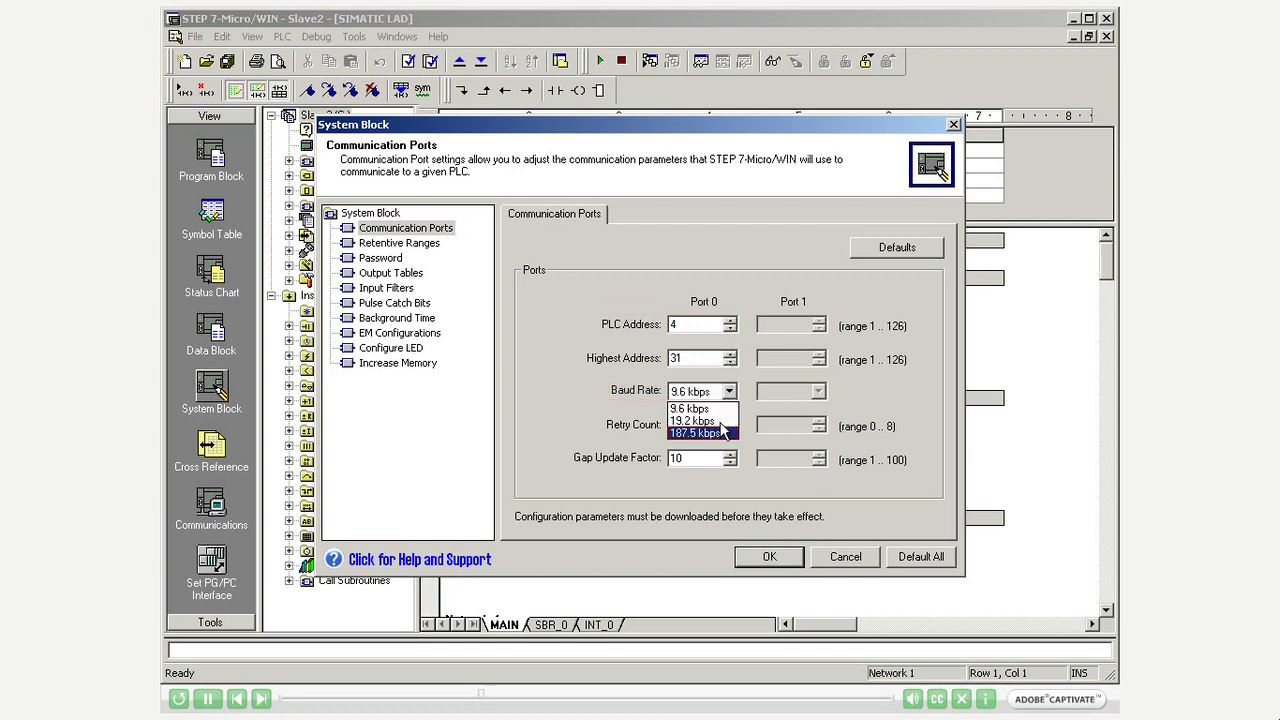
click(700, 432)
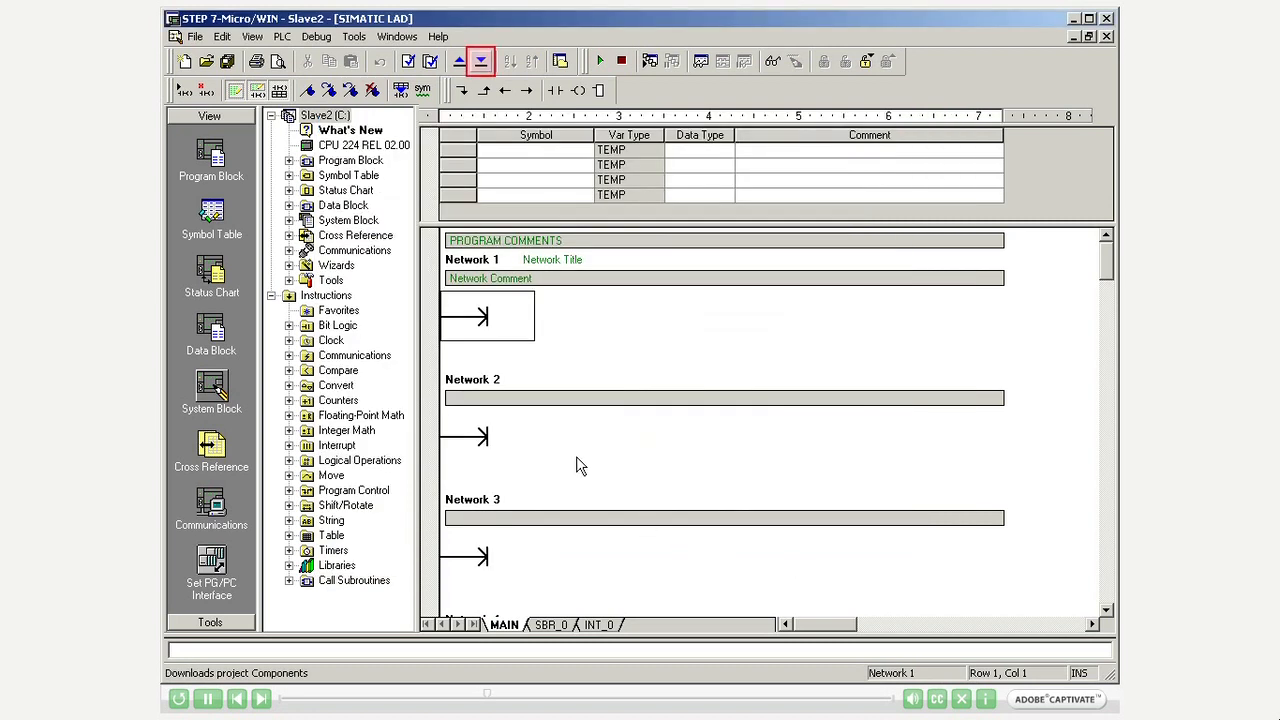
Download just the system block to Slave2, accepting the STOP and RUN prompts.
click(480, 61)
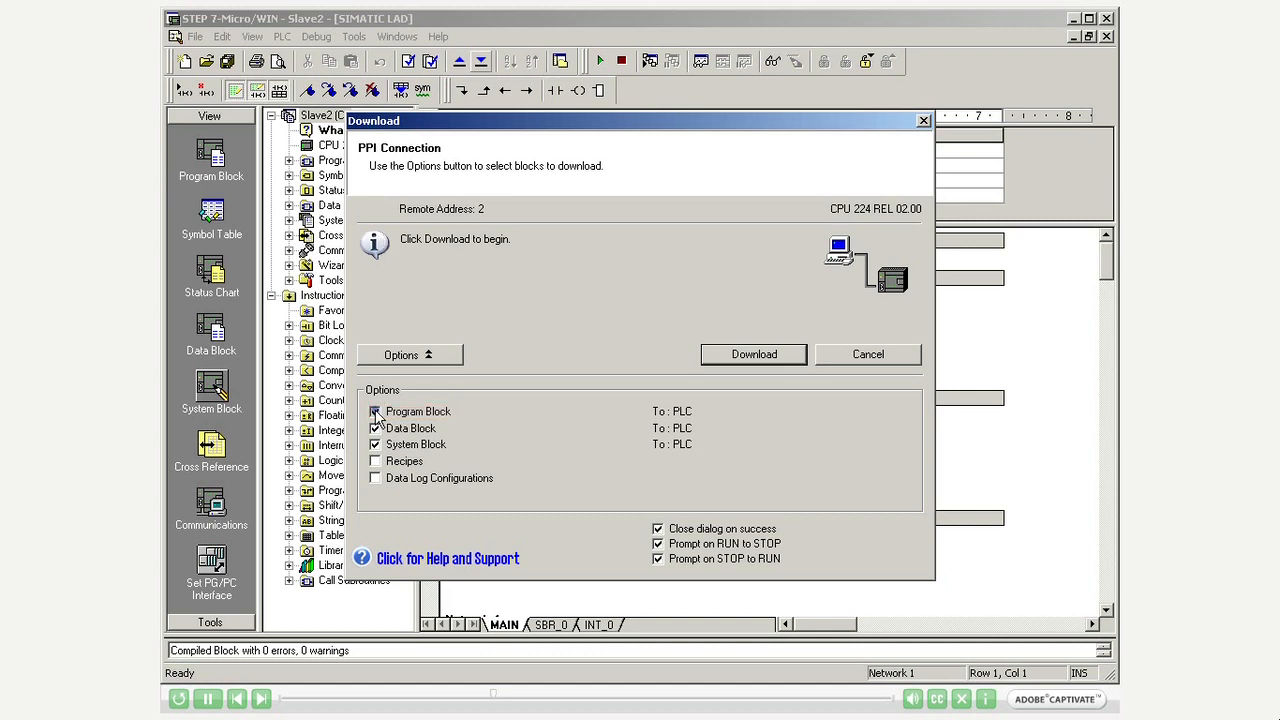
click(375, 411)
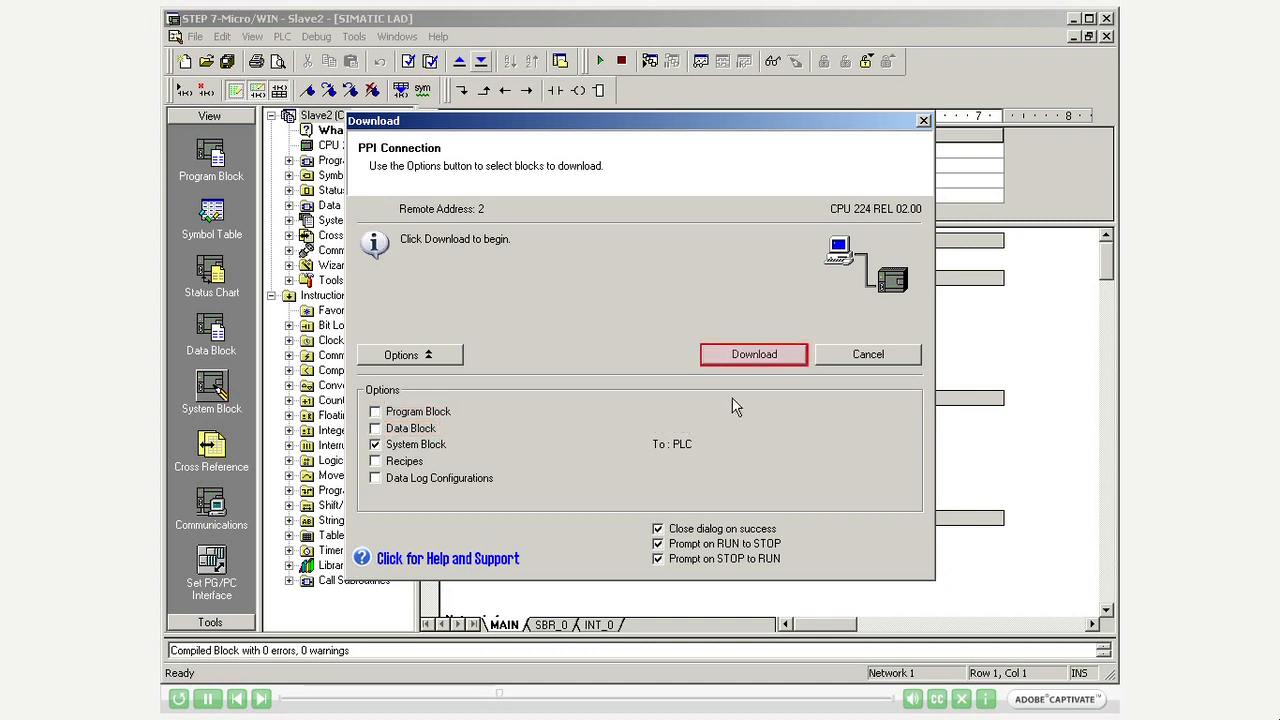
click(754, 354)
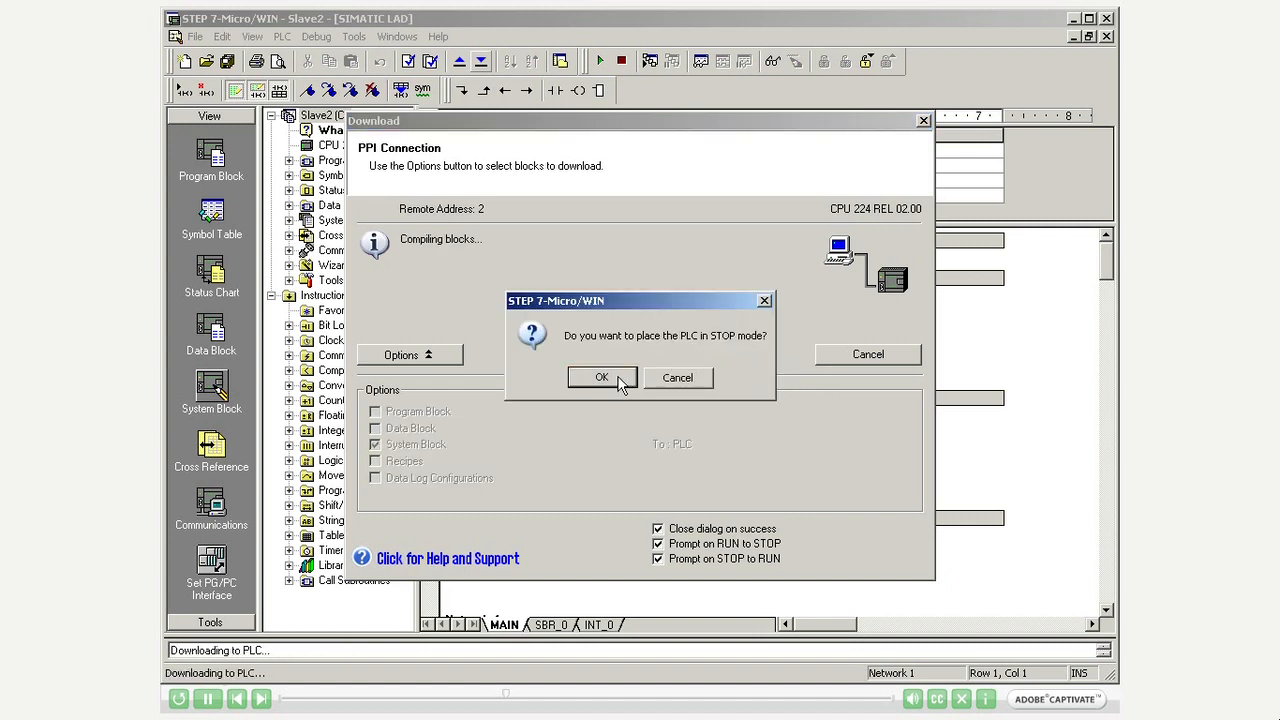
click(602, 377)
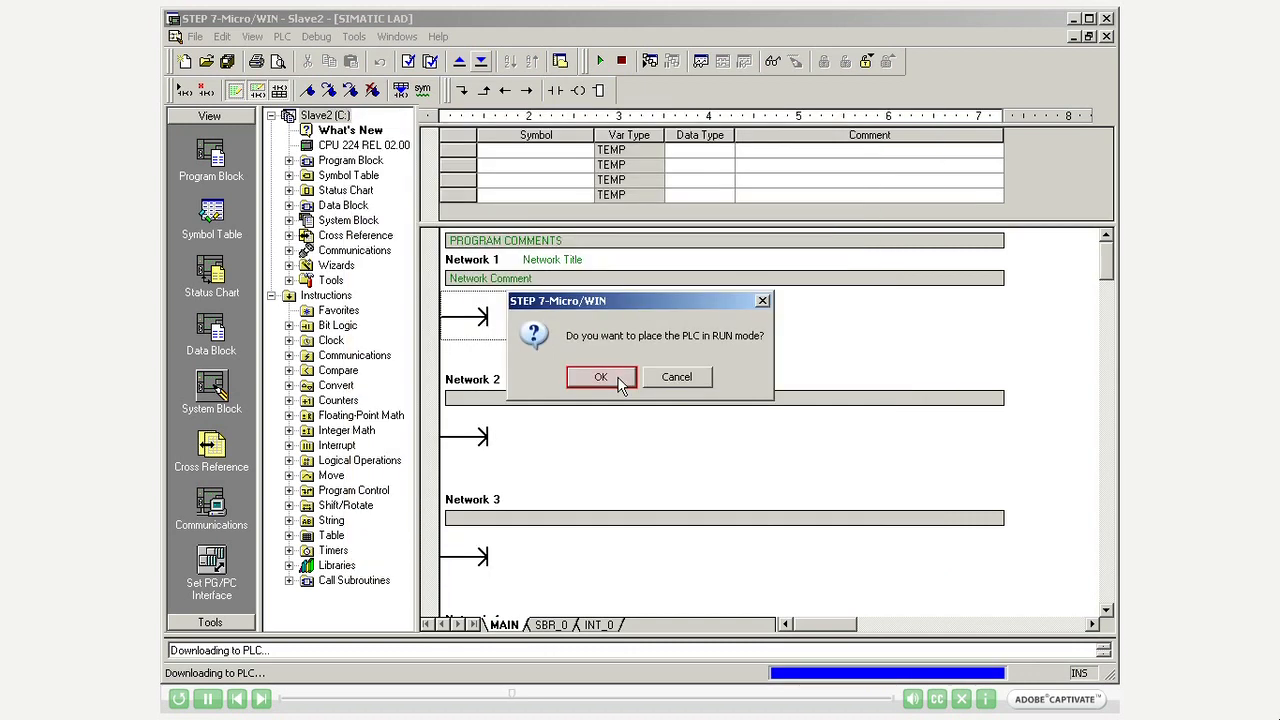
click(600, 377)
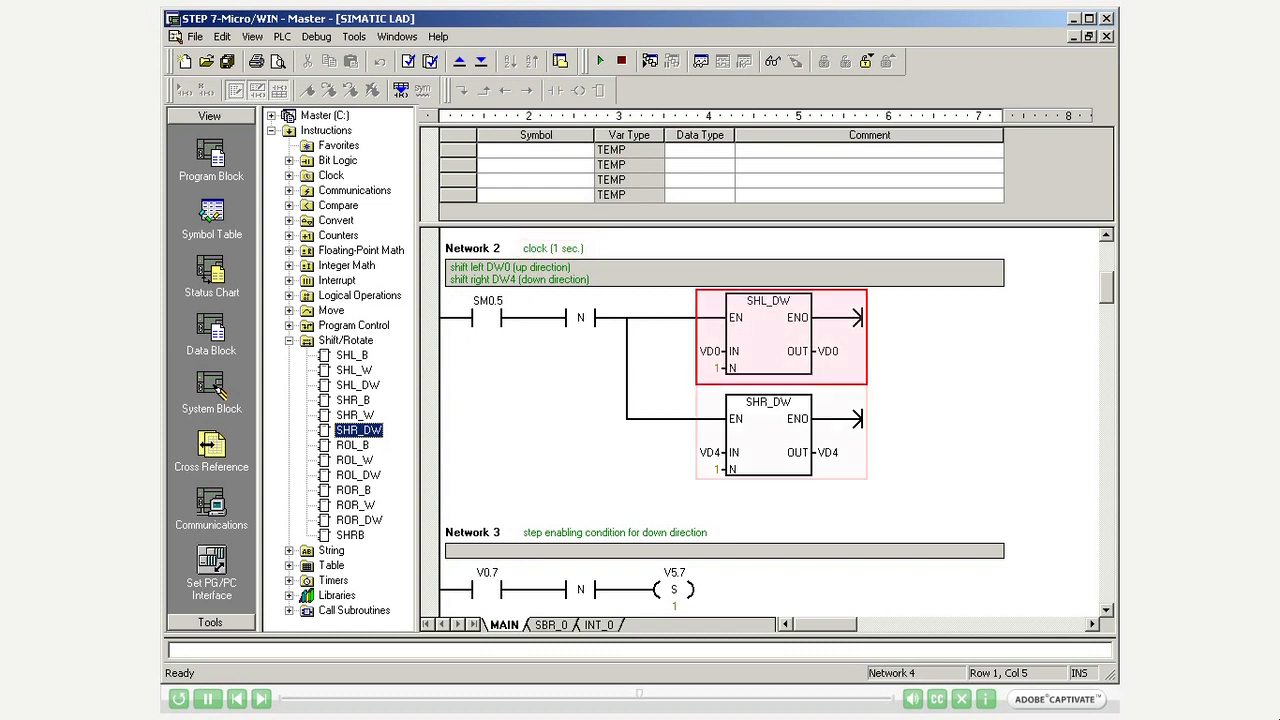
Open the Master project and review networks 2–4 (SHL_DW/SHR_DW shifts, WOR_B ORs).
click(780, 432)
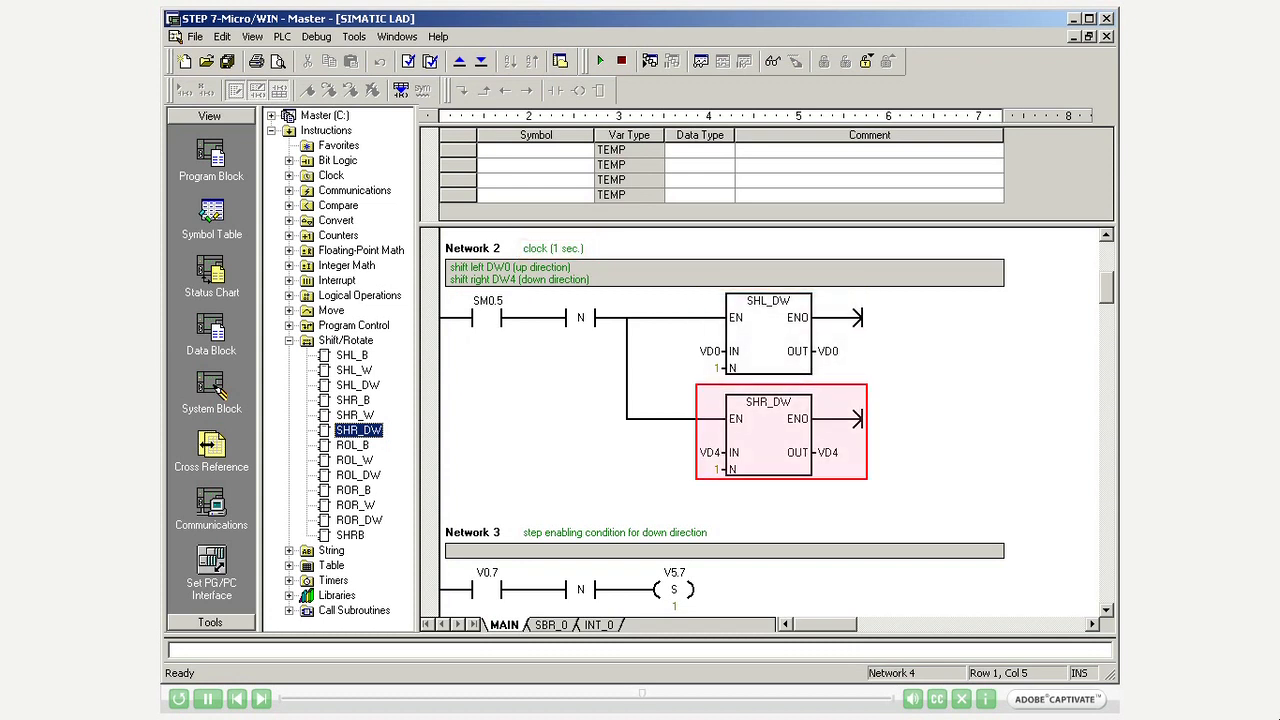
click(475, 532)
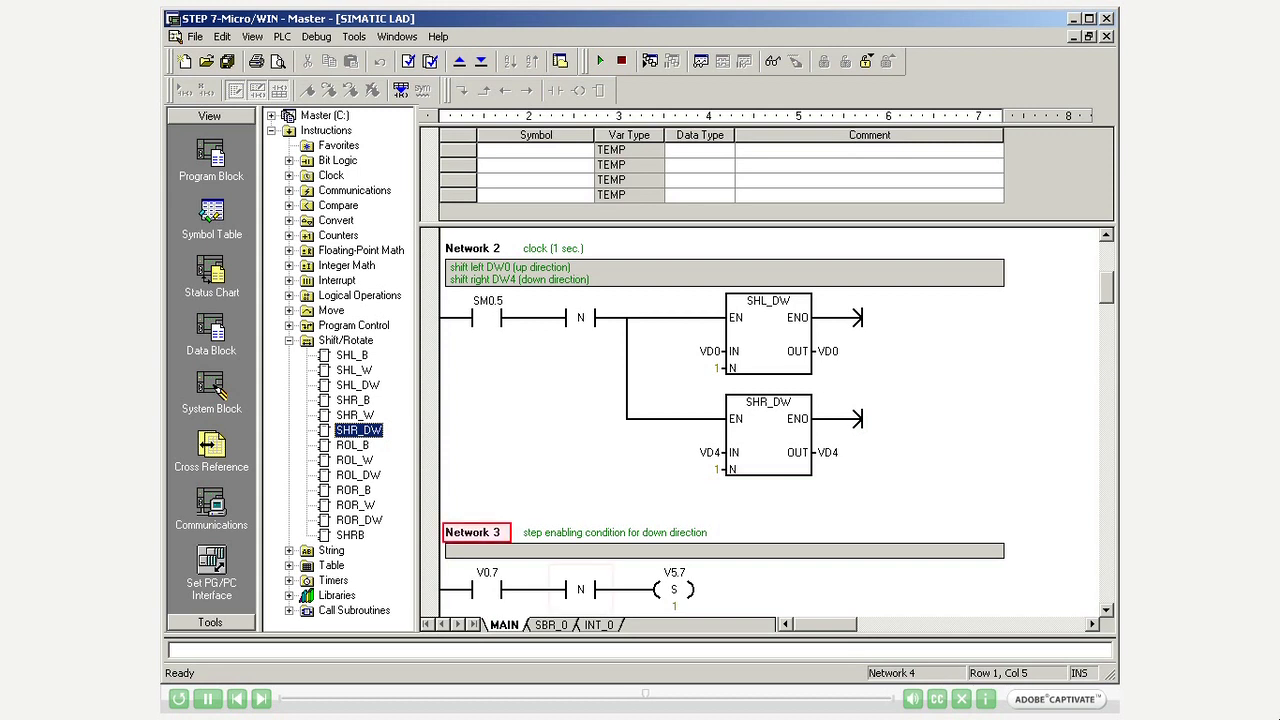
click(487, 588)
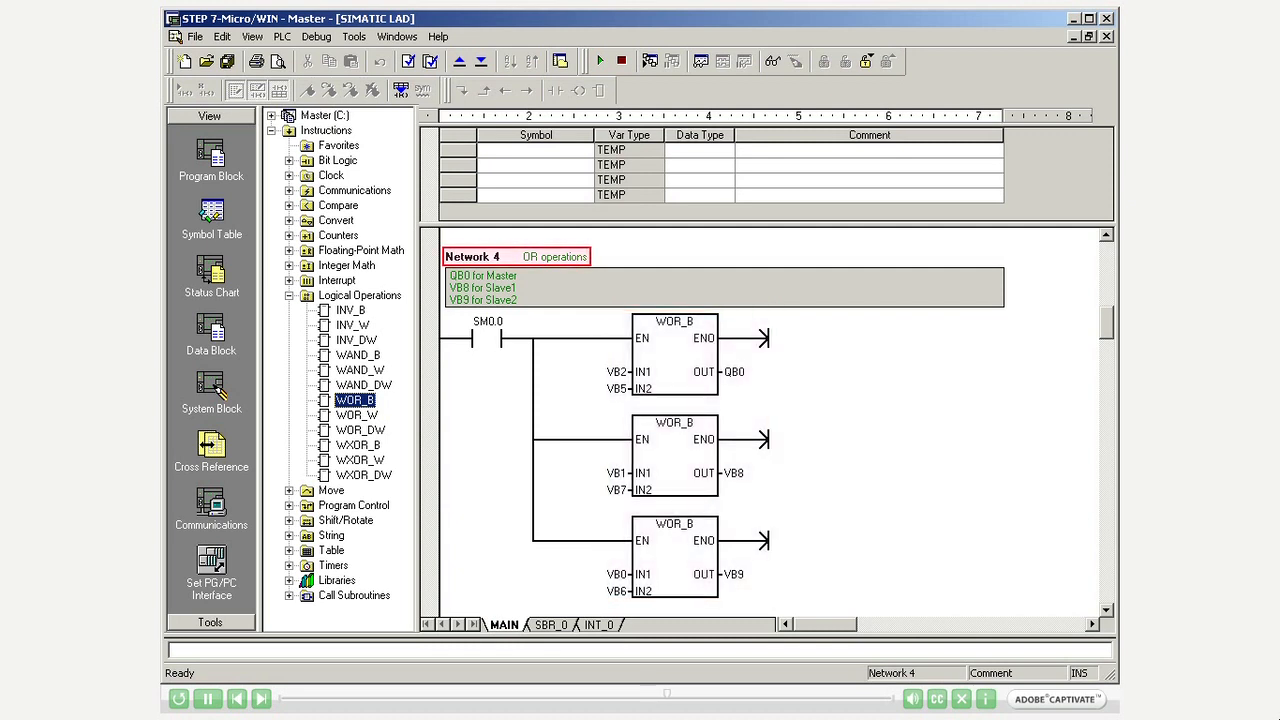
click(674, 355)
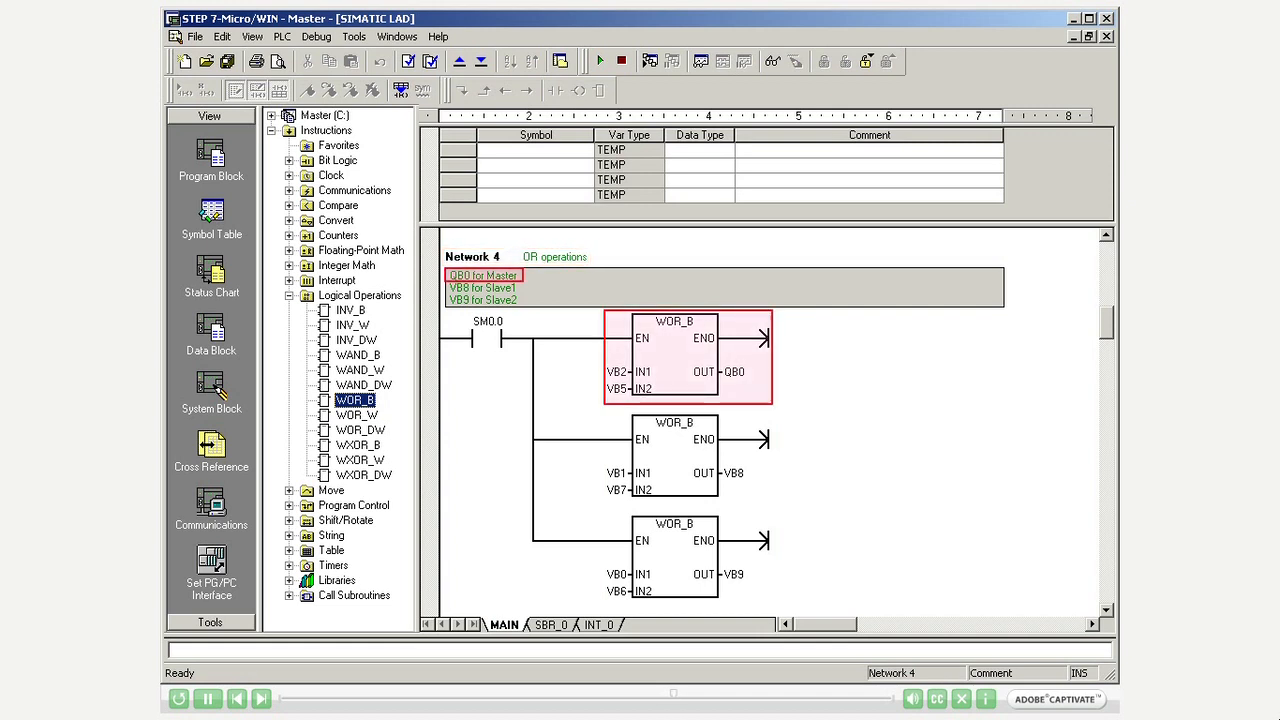
click(674, 455)
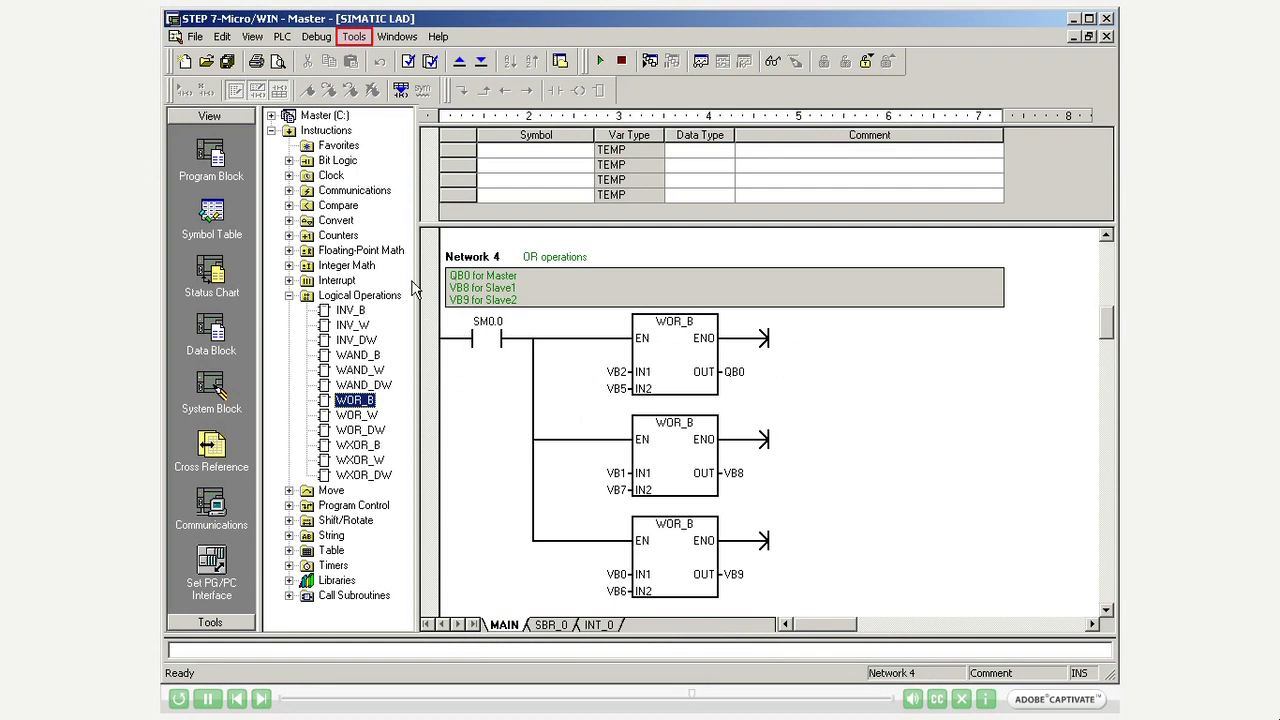
Start the NETR/NETW Instruction Wizard with 2 network operations.
click(354, 37)
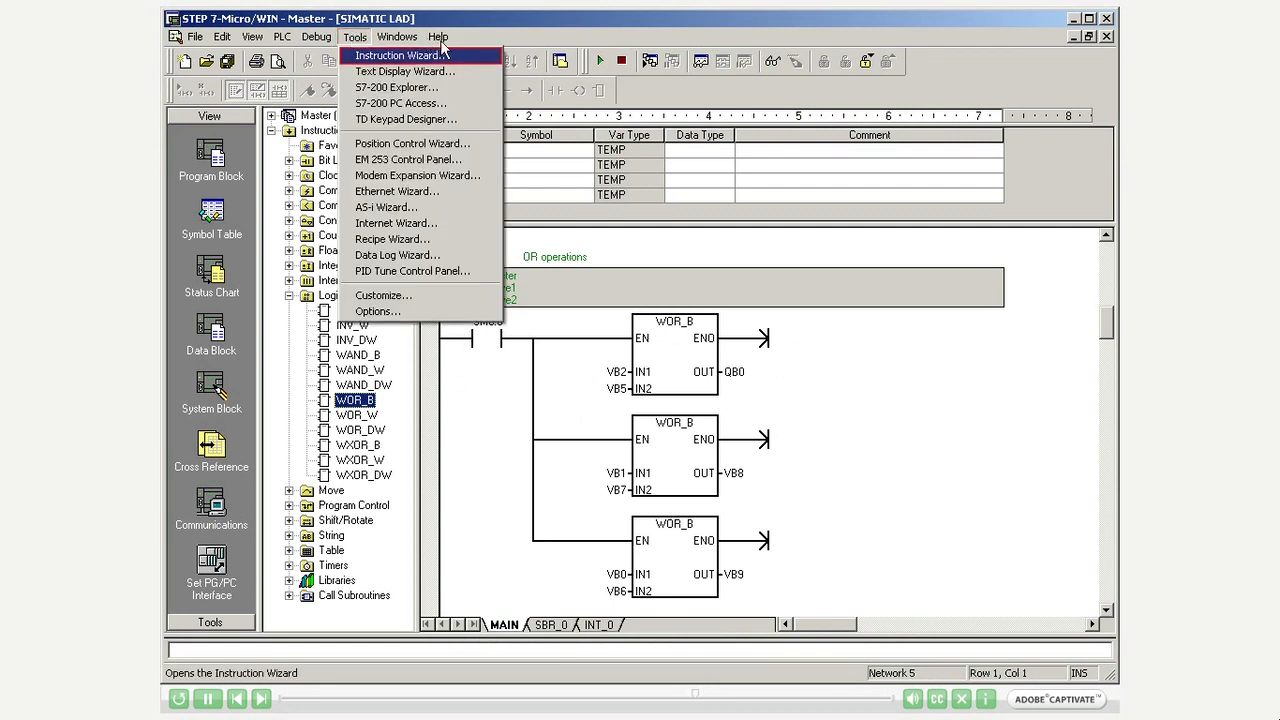
click(398, 55)
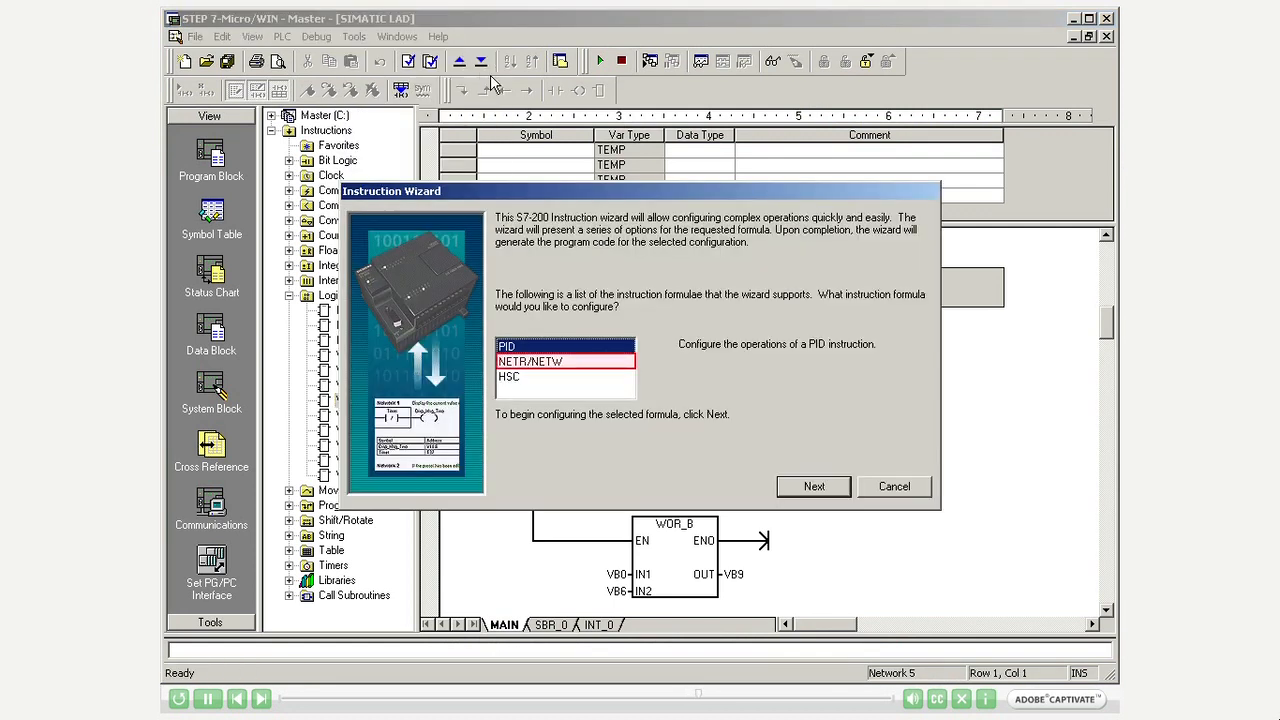
click(530, 361)
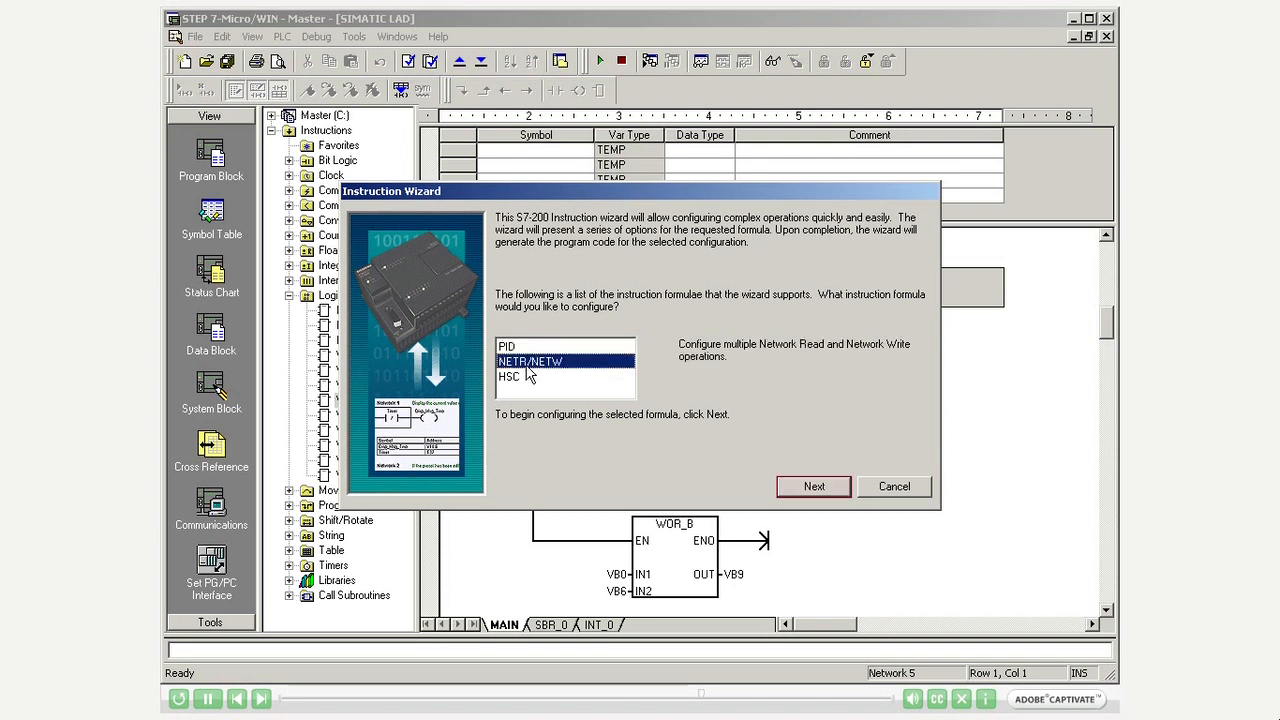
click(813, 486)
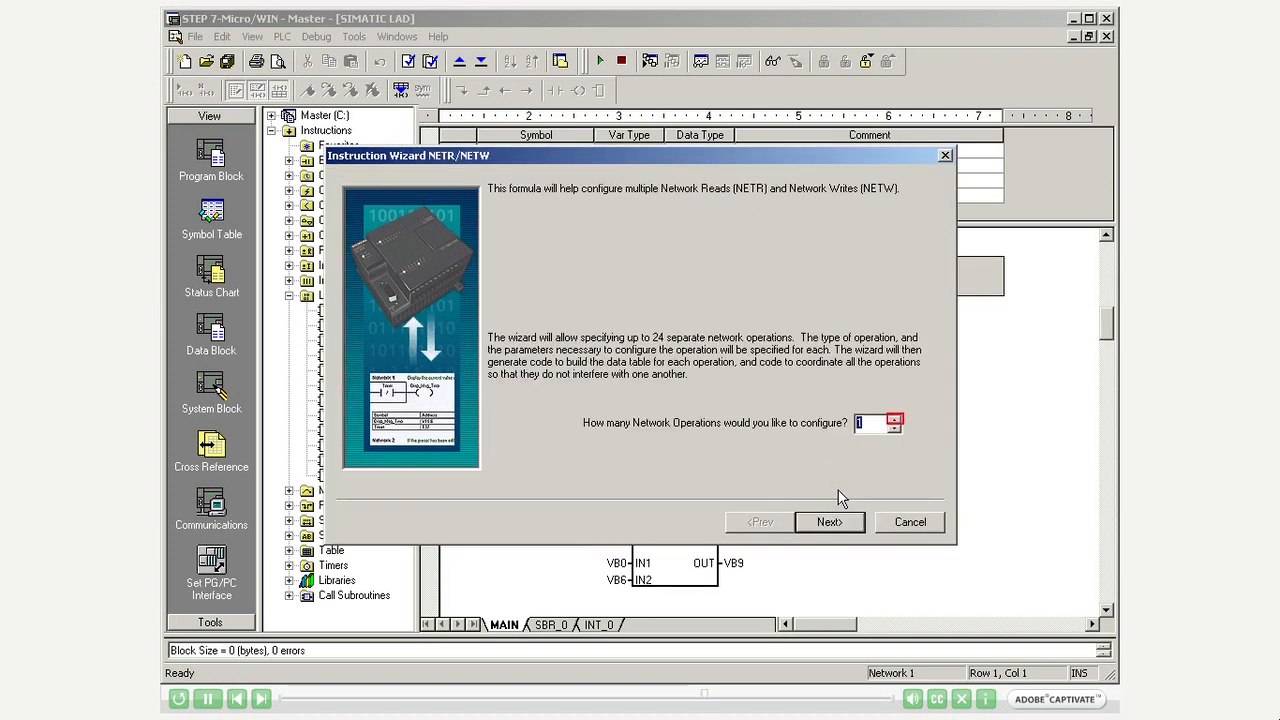
click(893, 417)
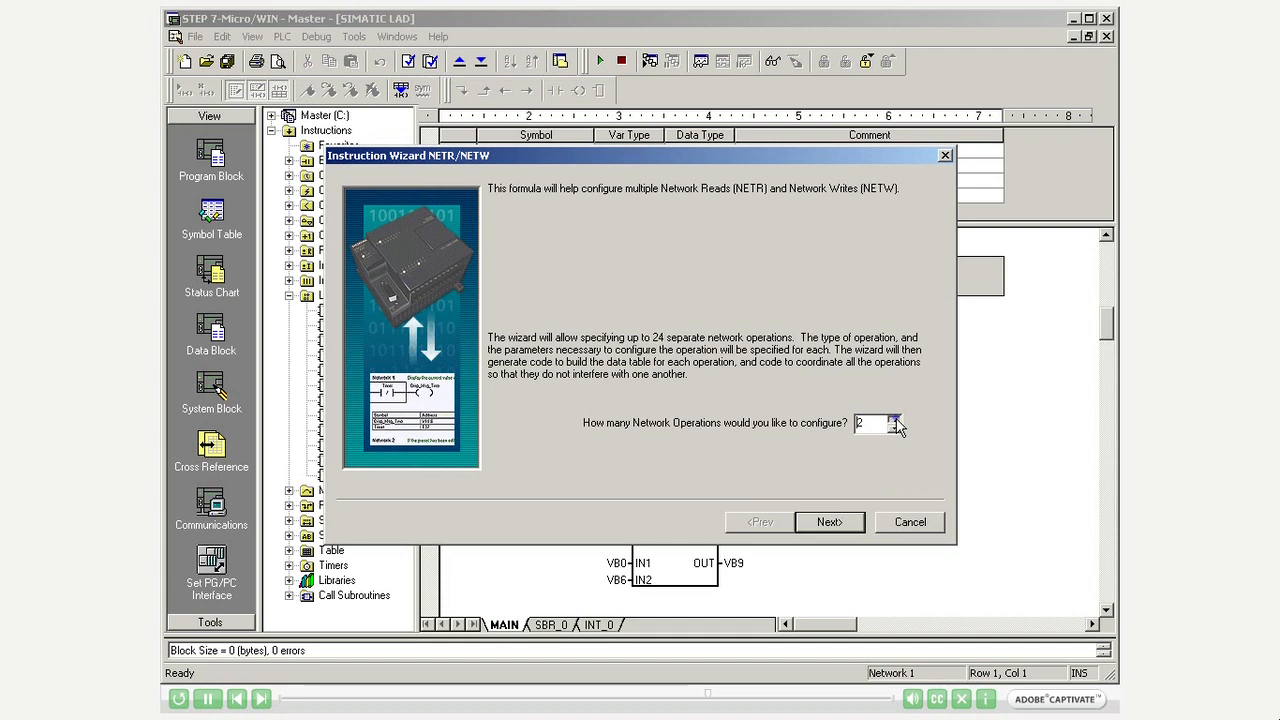
click(829, 521)
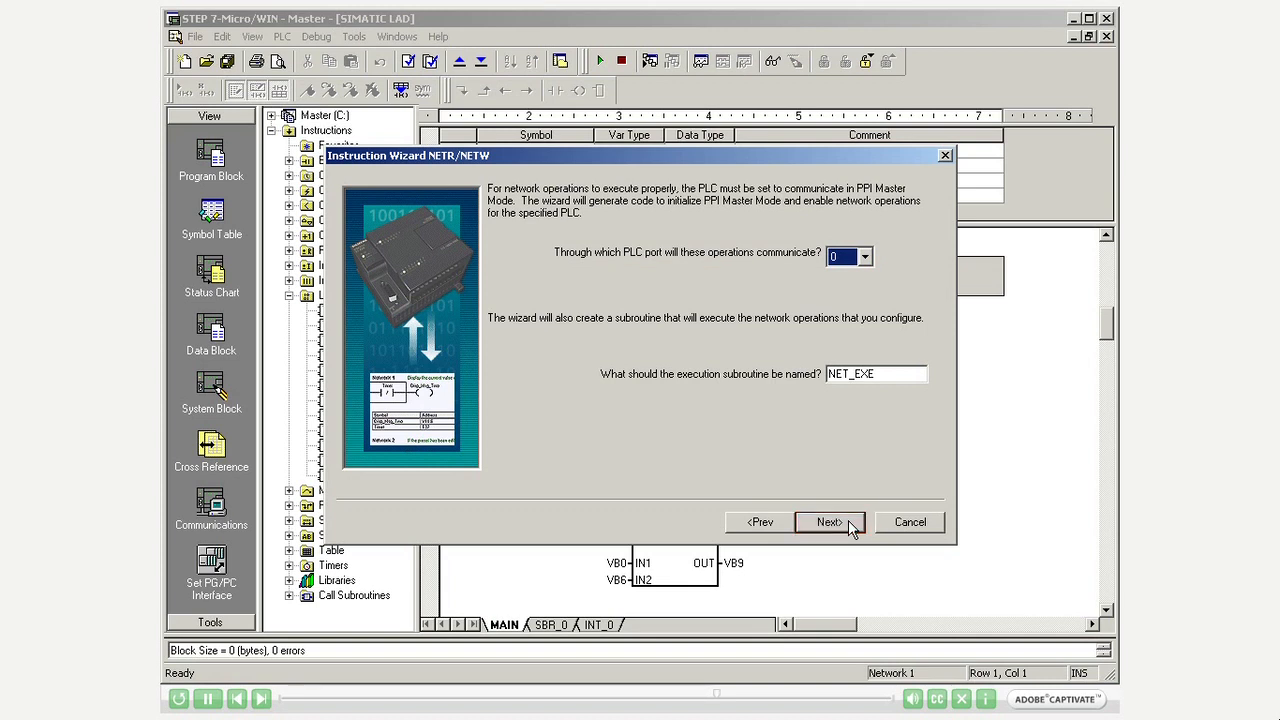
Keep port 0 and NET_EXE, then make operation 1 a NETW of VB8 and start operation 2.
click(829, 521)
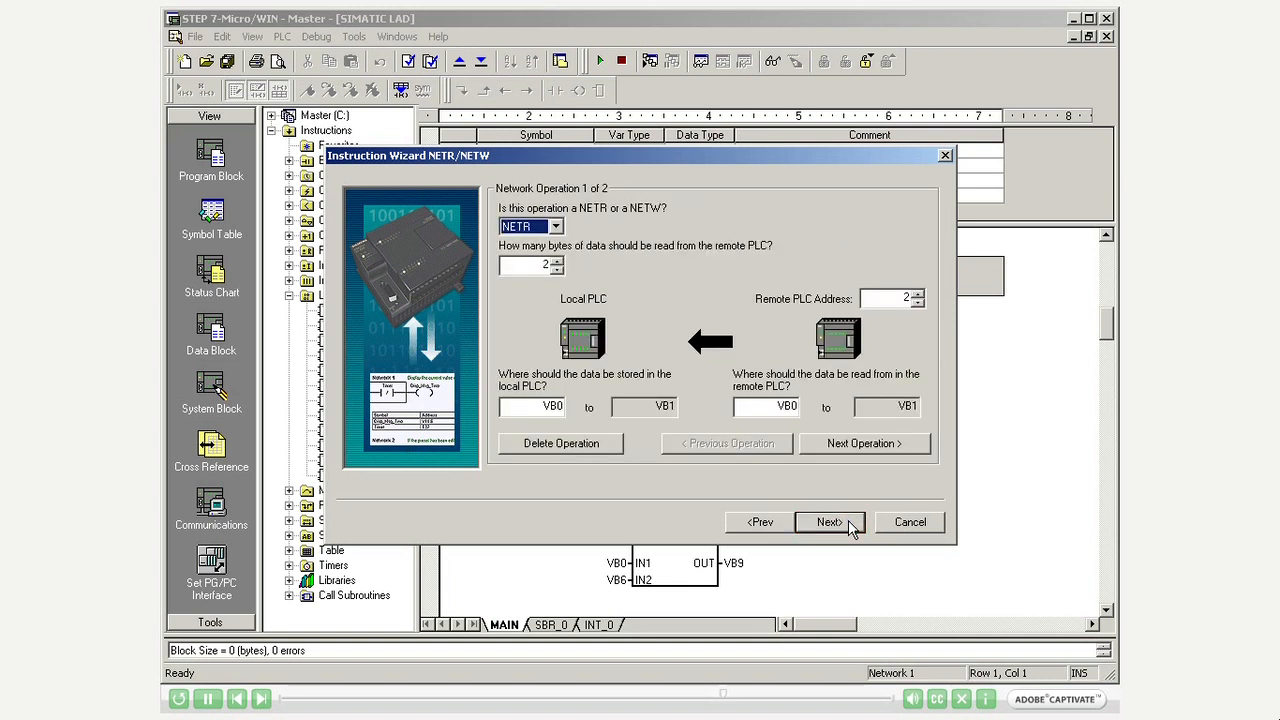
click(555, 226)
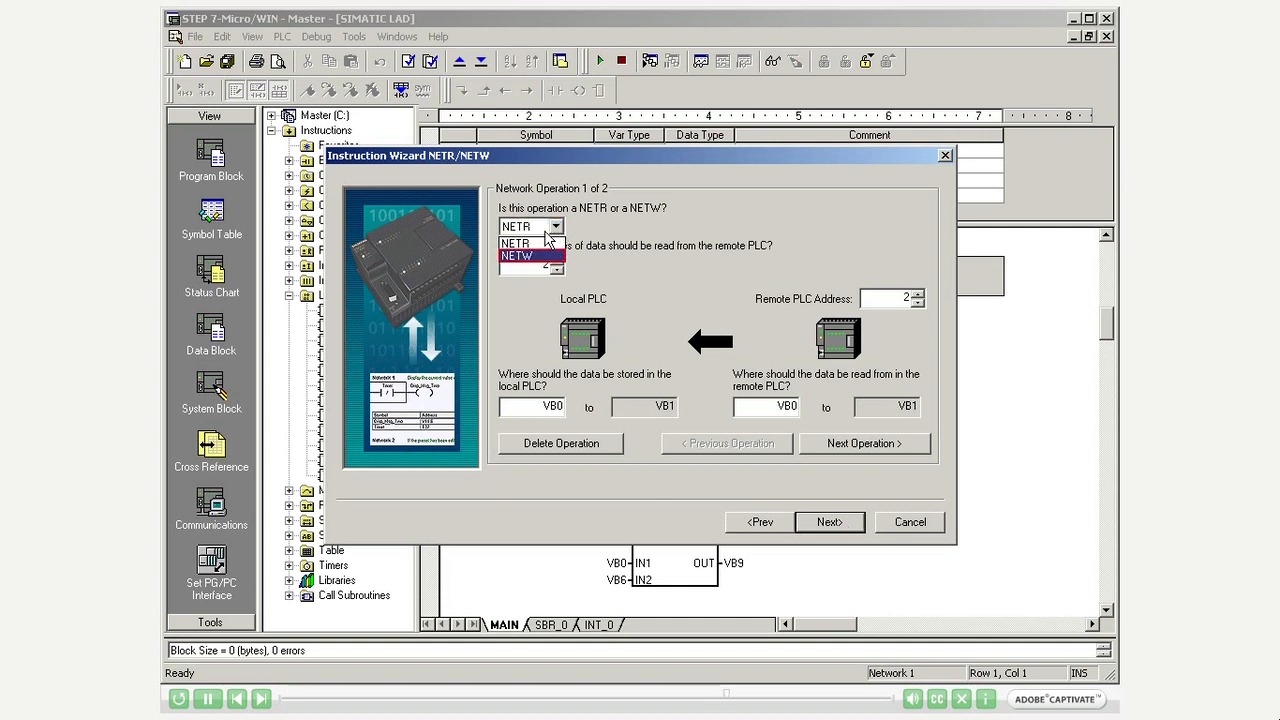
click(516, 255)
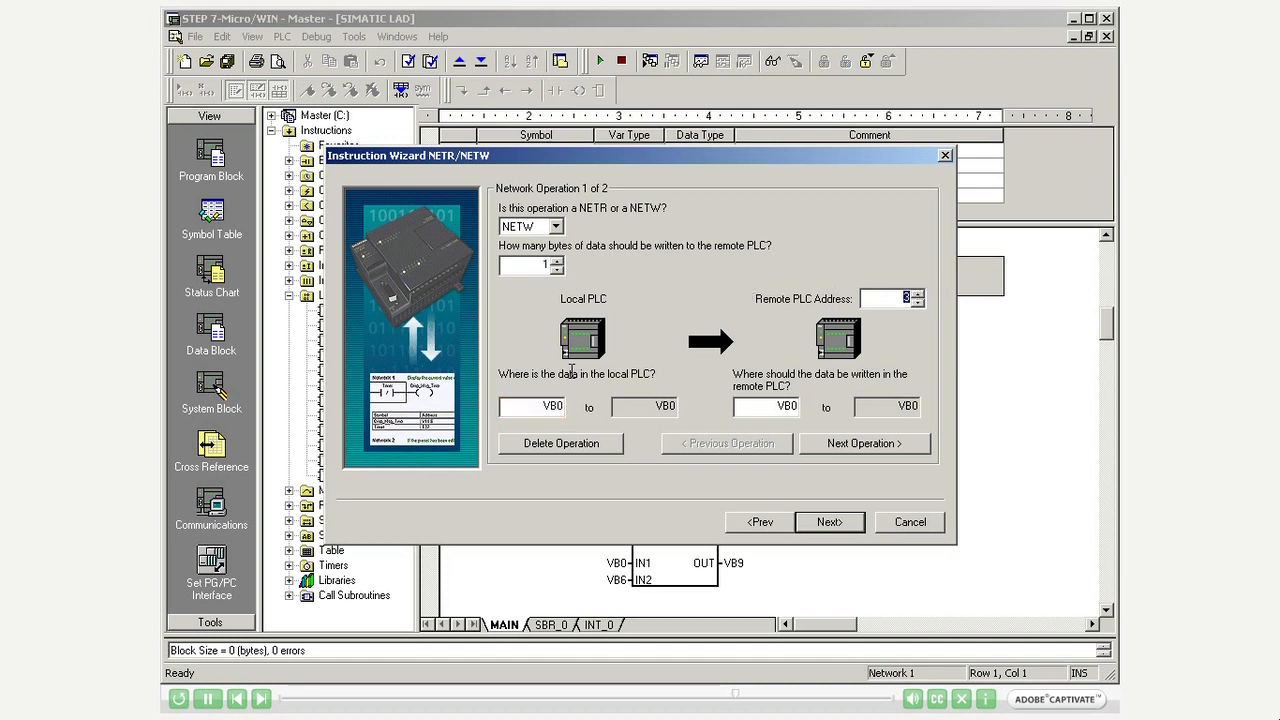
click(766, 406)
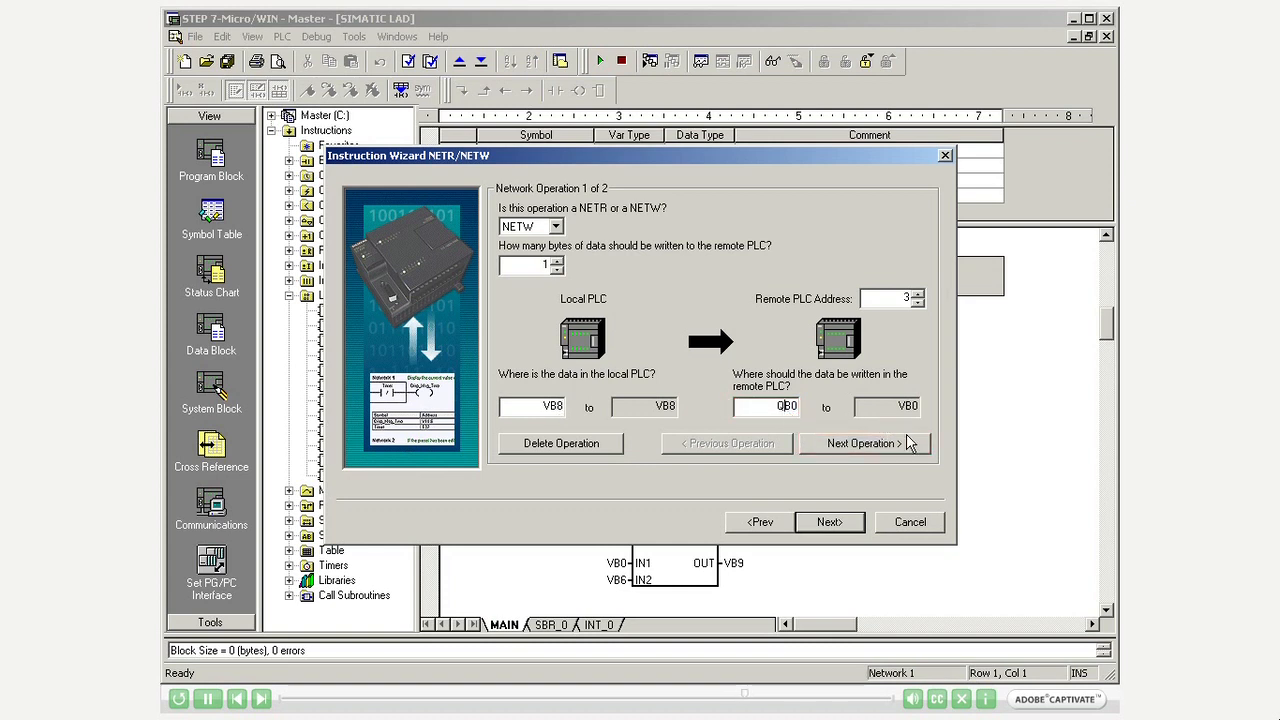
click(864, 443)
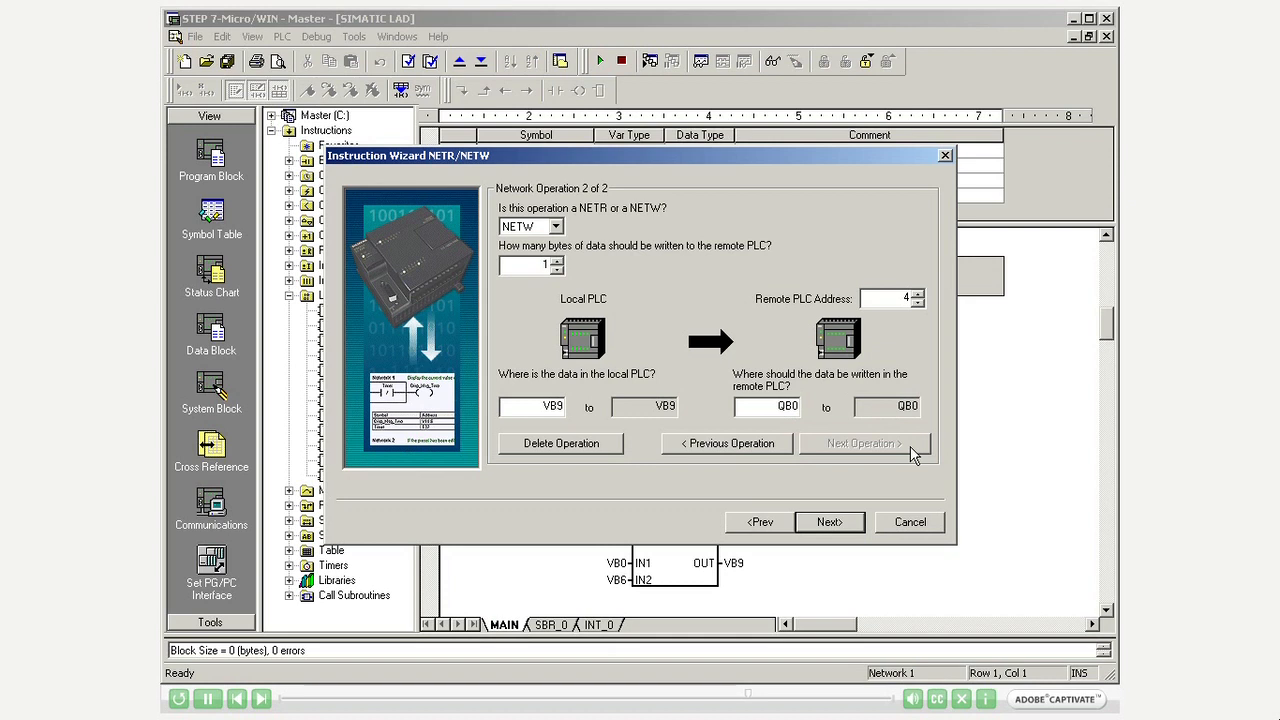
click(885, 298)
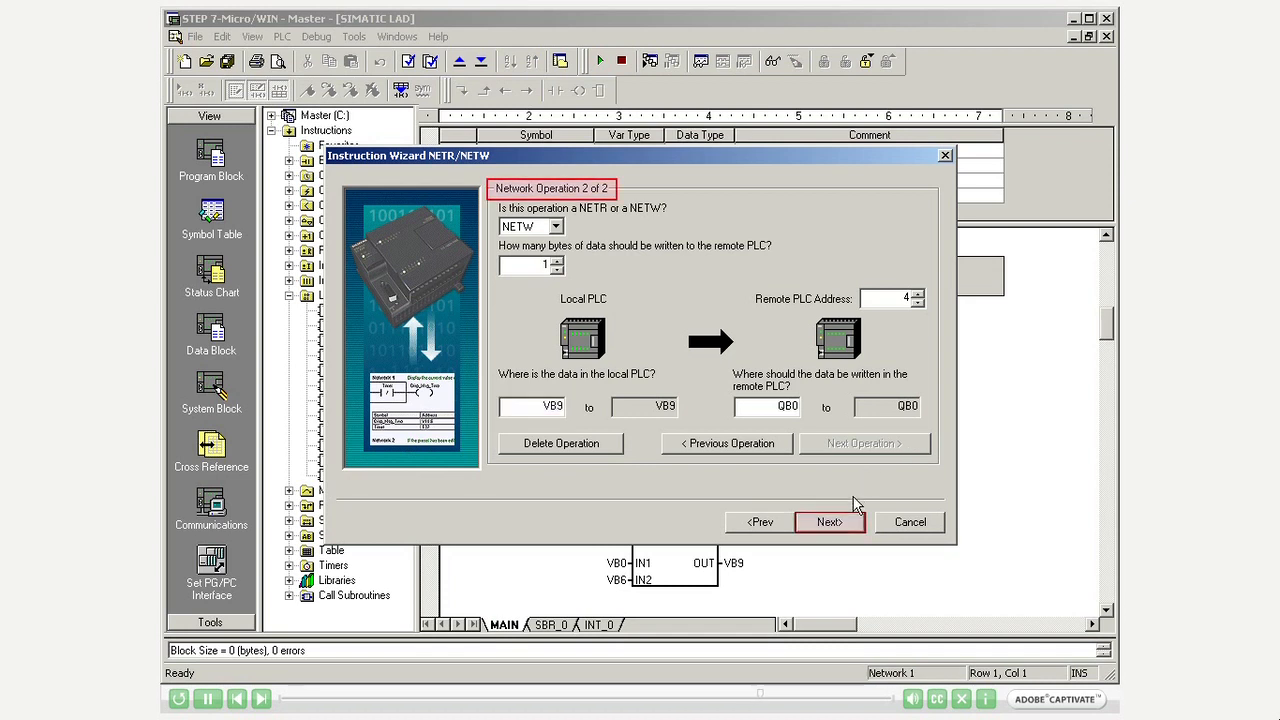
Finish the wizard with memory VB10–VB28, generating NET_EXE and NET_SYMS.
click(829, 521)
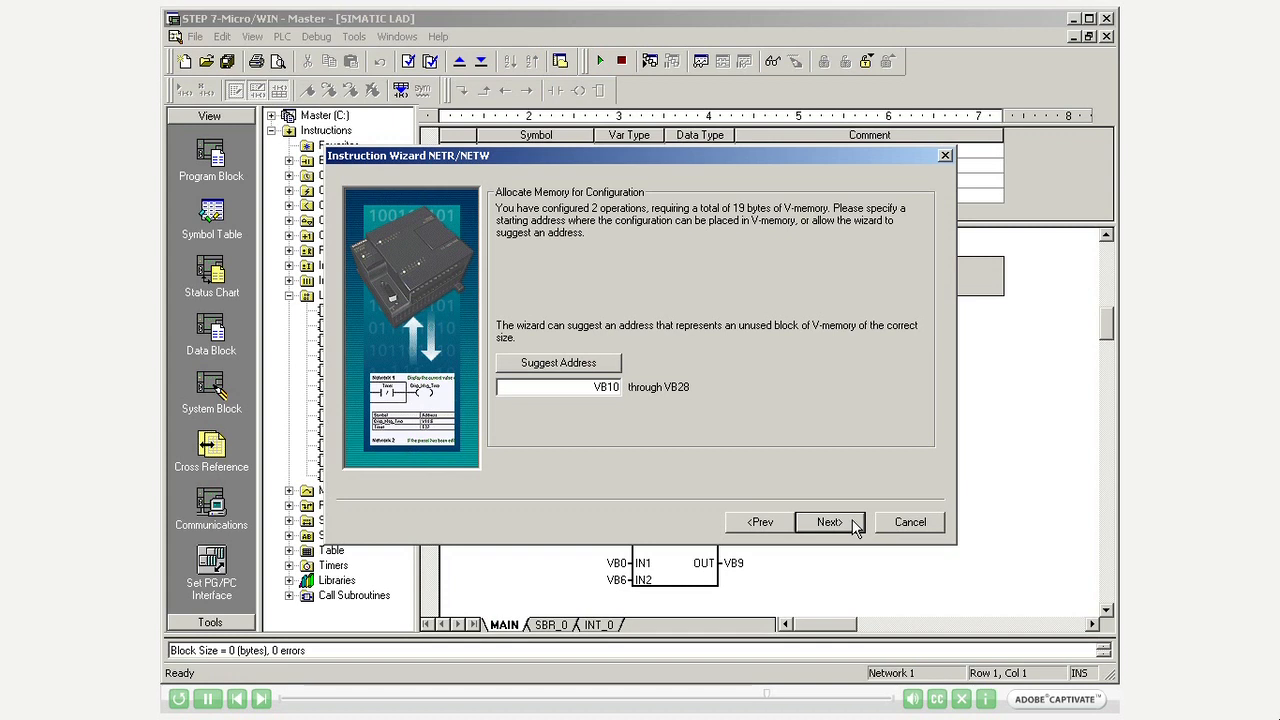
click(829, 521)
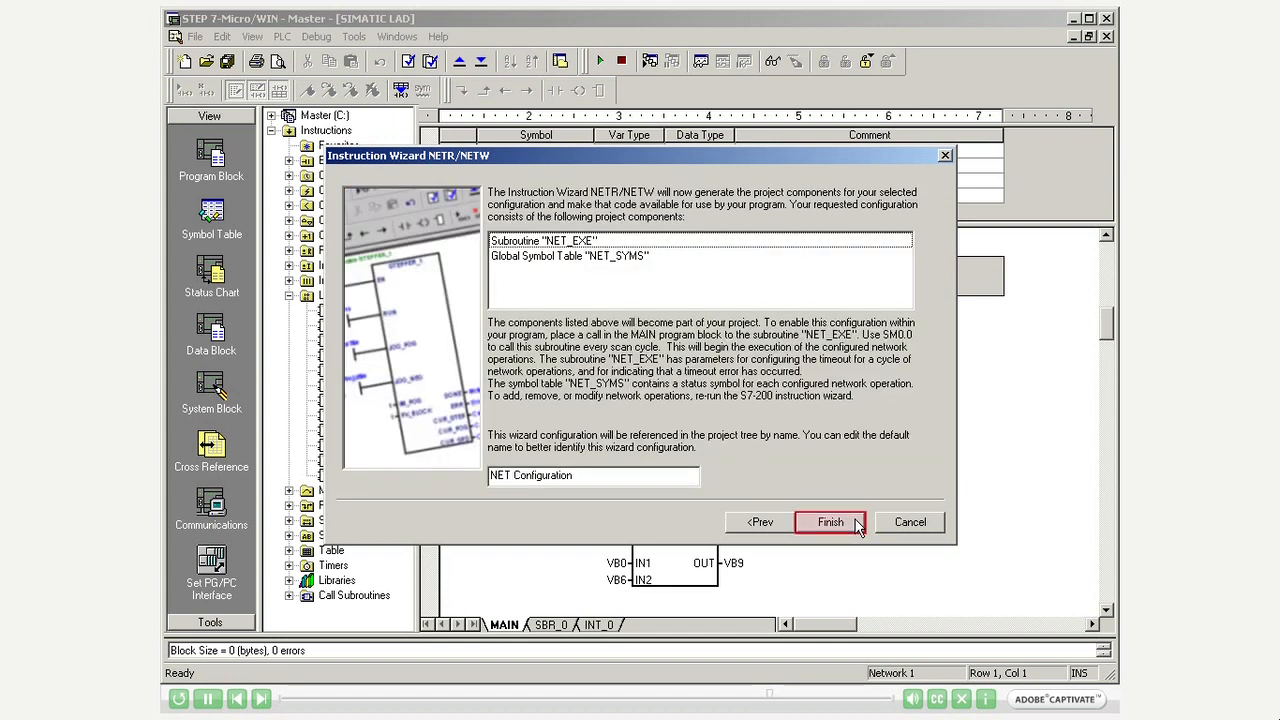
click(830, 521)
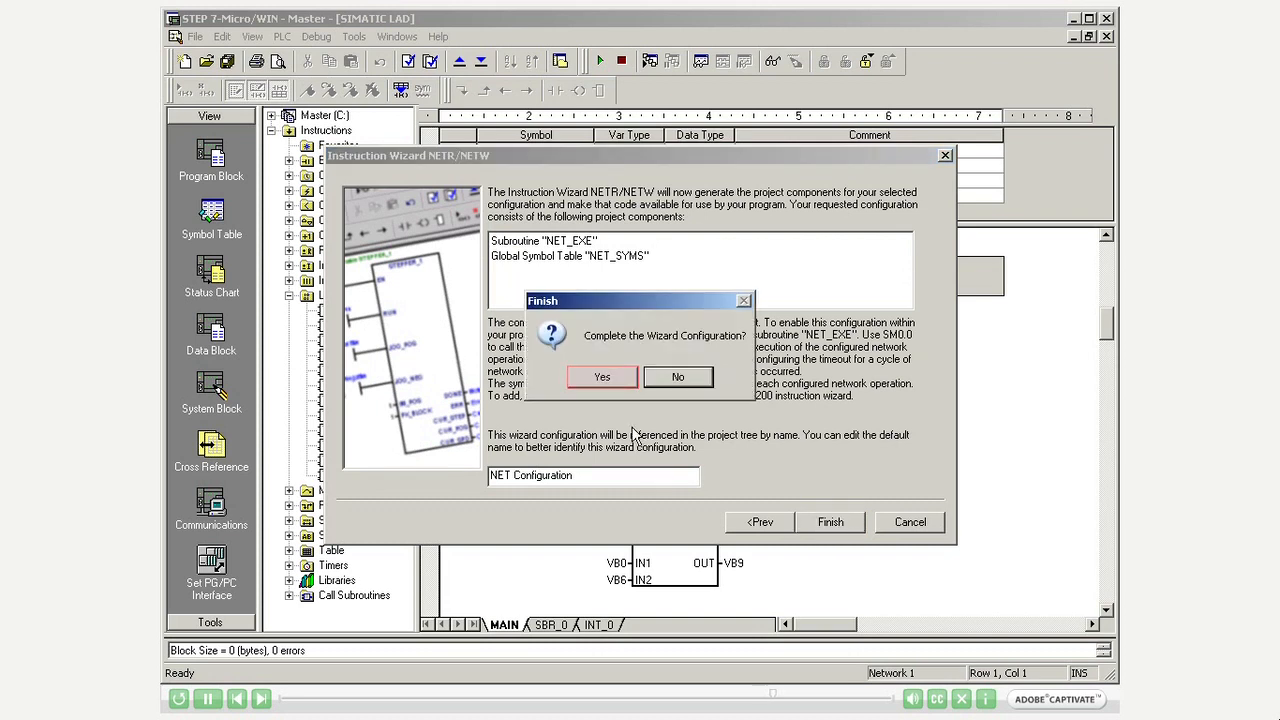
click(601, 377)
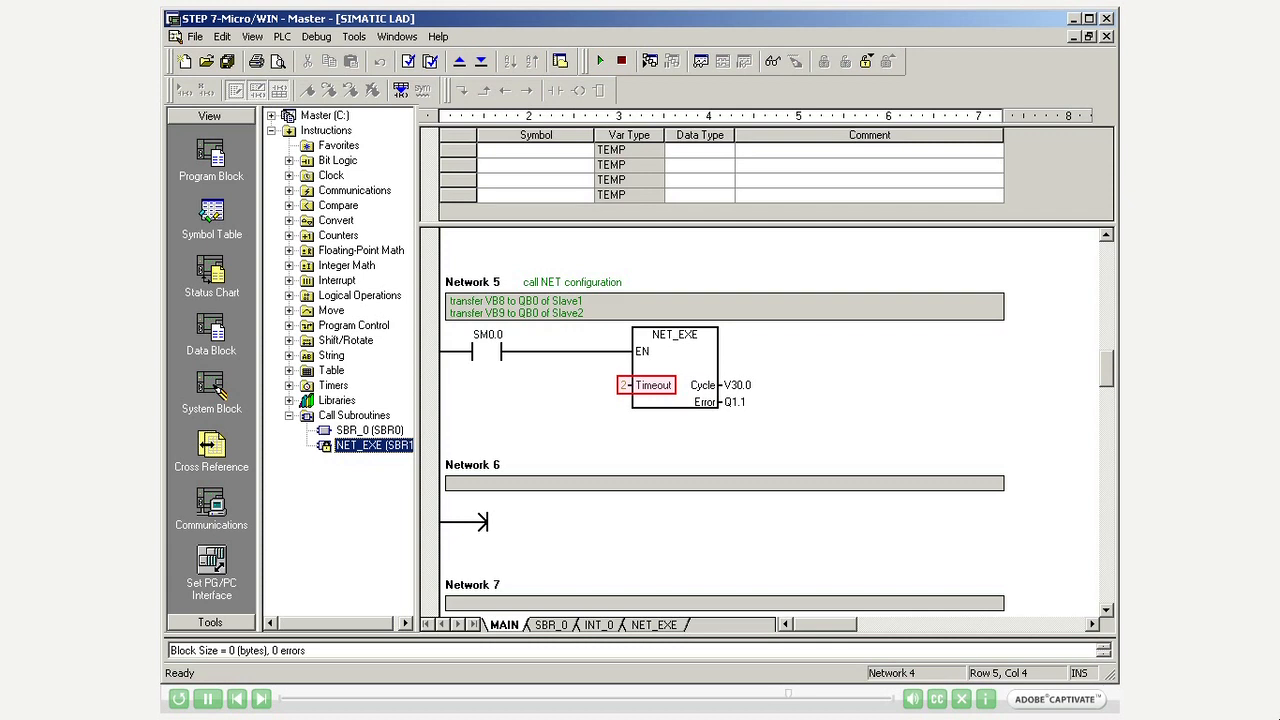
click(720, 385)
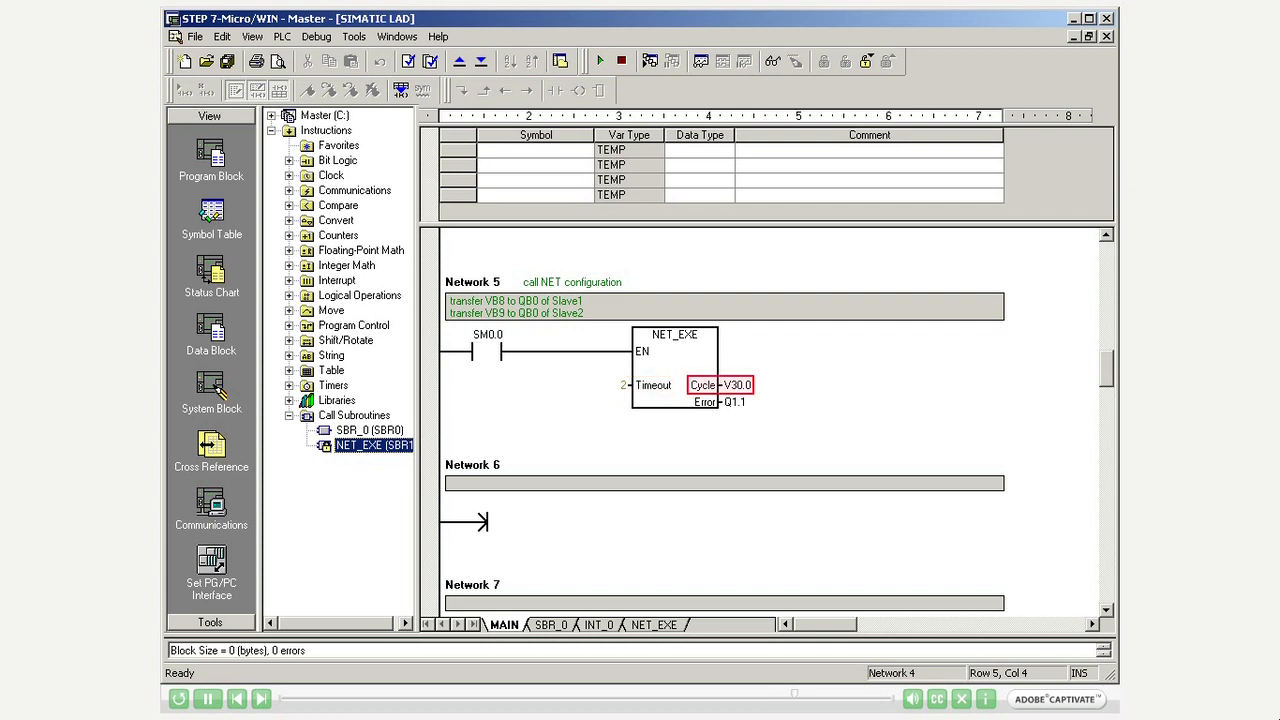
click(720, 402)
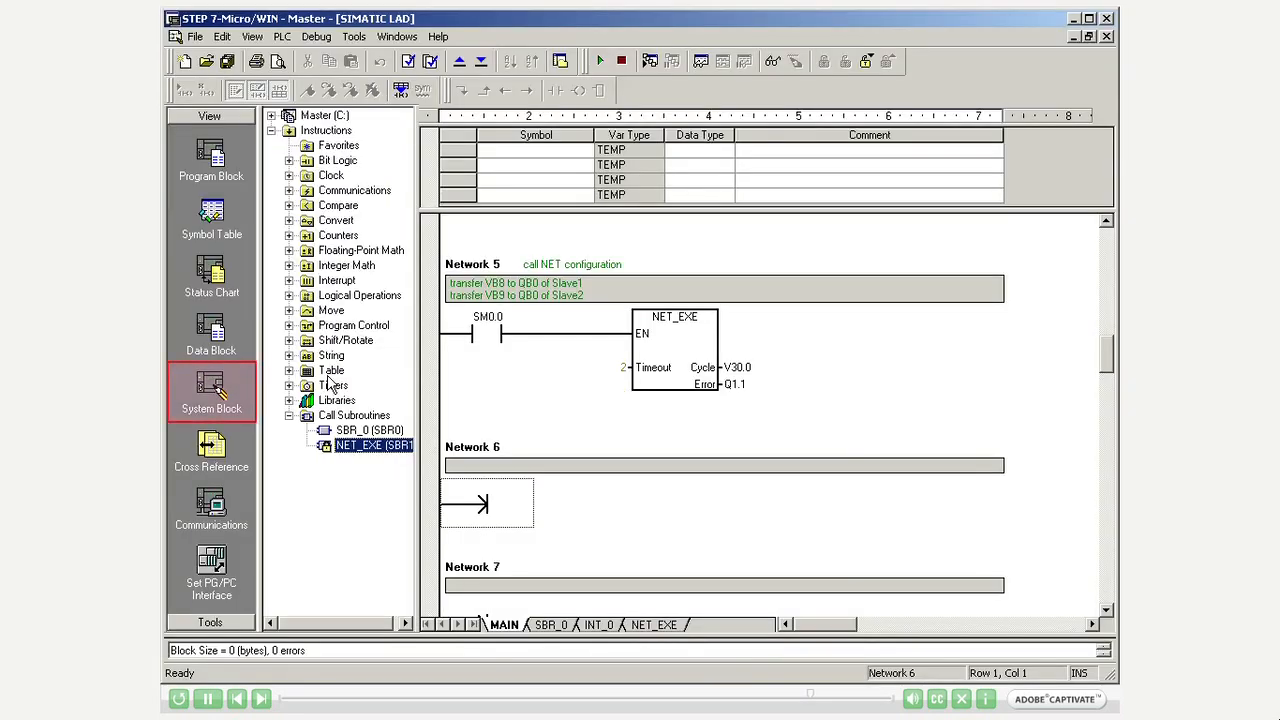
Set the Master's port 0 baud rate to 187.5 kbps in System Block, keeping address 2.
click(211, 390)
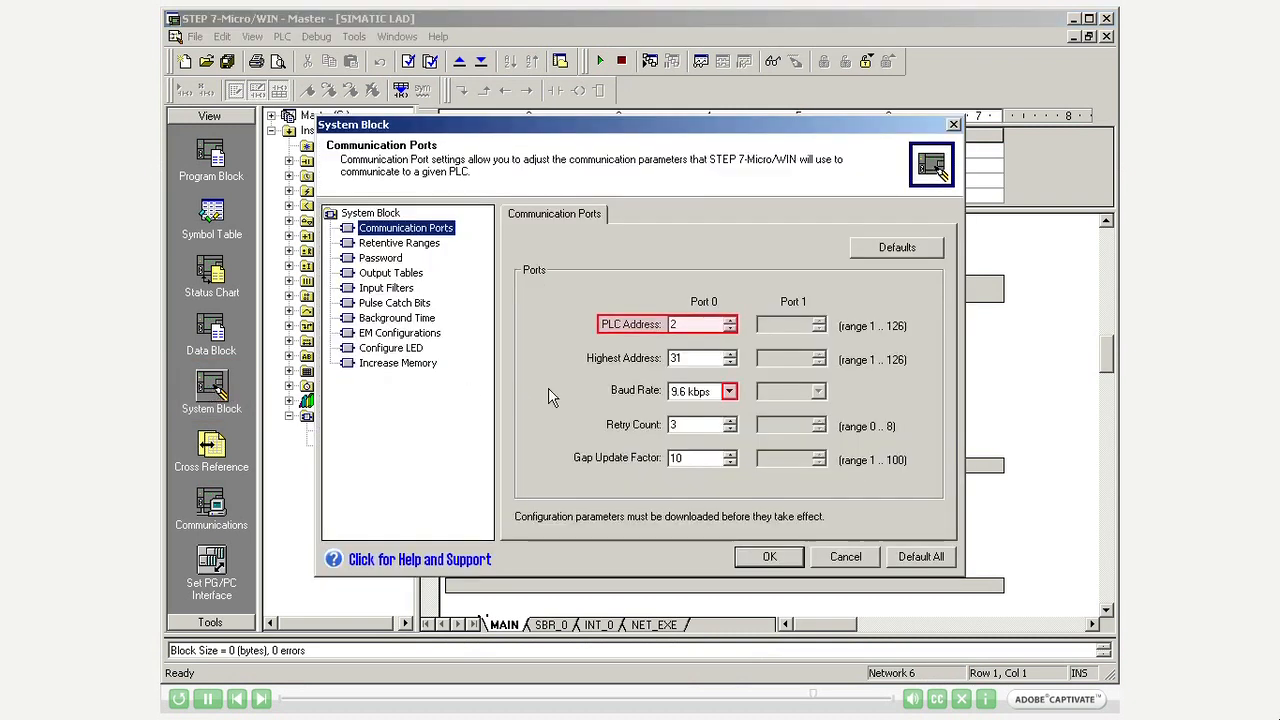
click(729, 391)
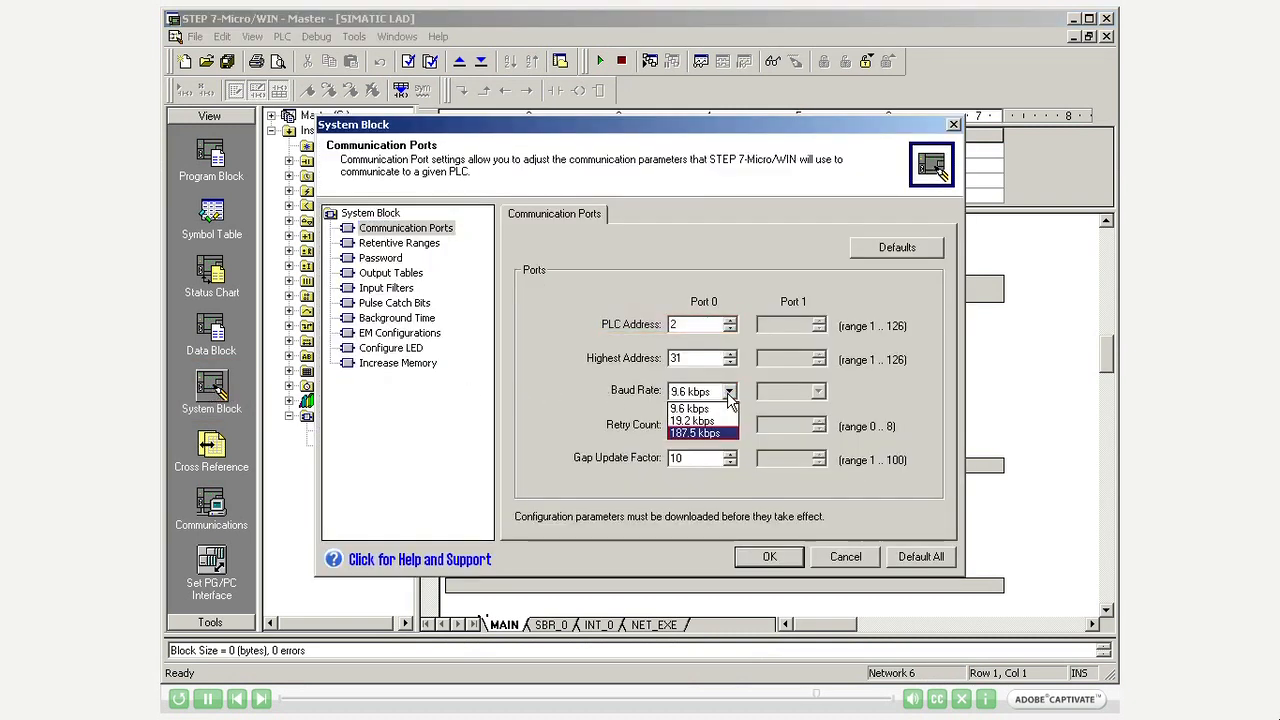
click(694, 432)
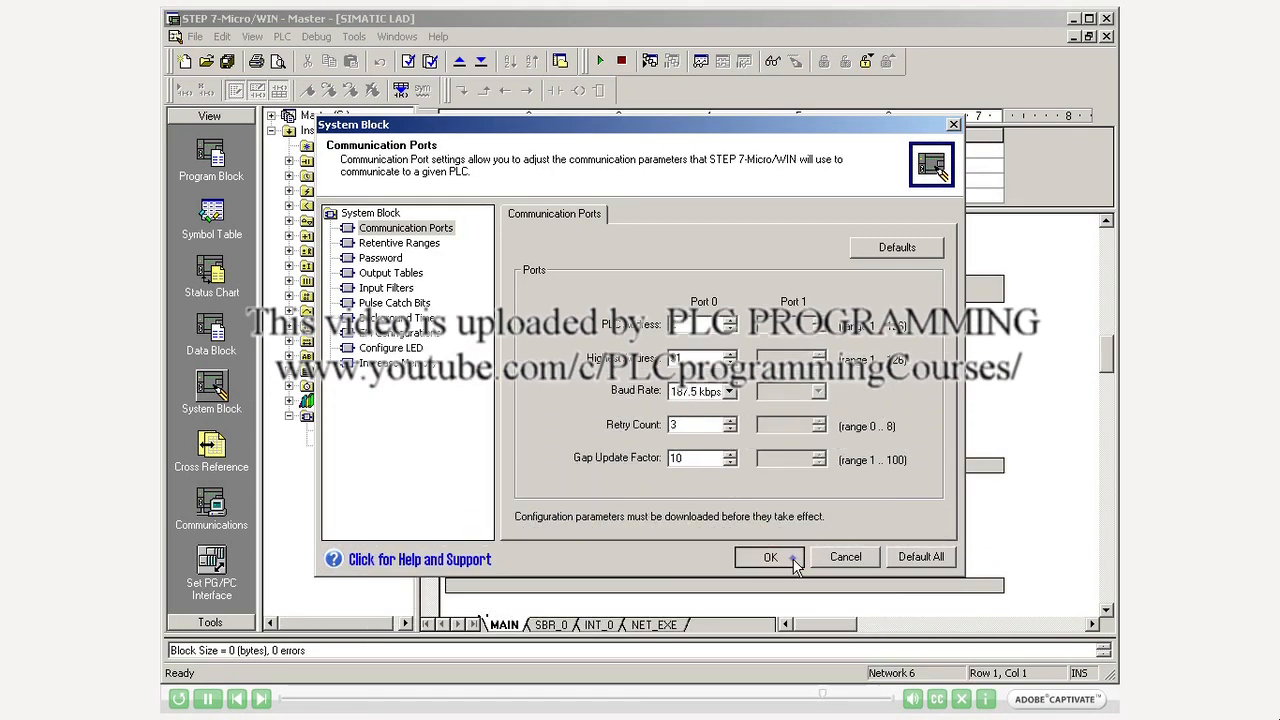
Apply the port settings and download to the Master PLC, allowing STOP mode.
click(770, 557)
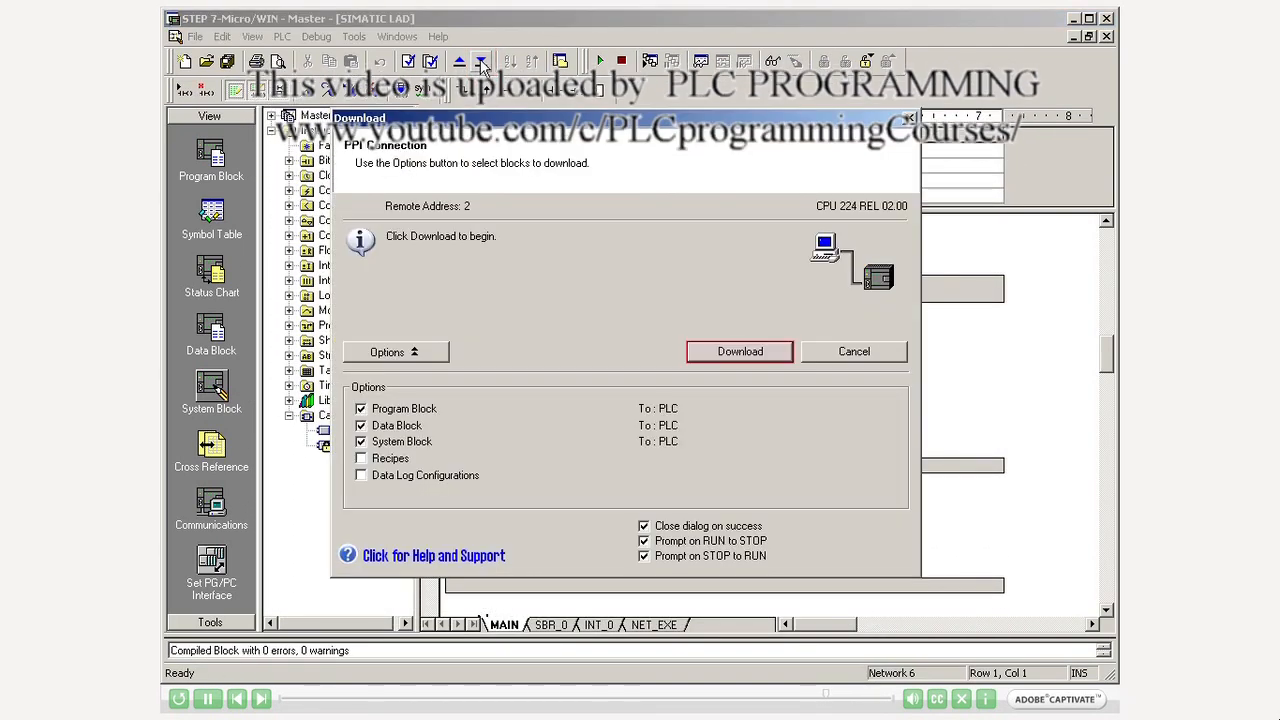
click(740, 351)
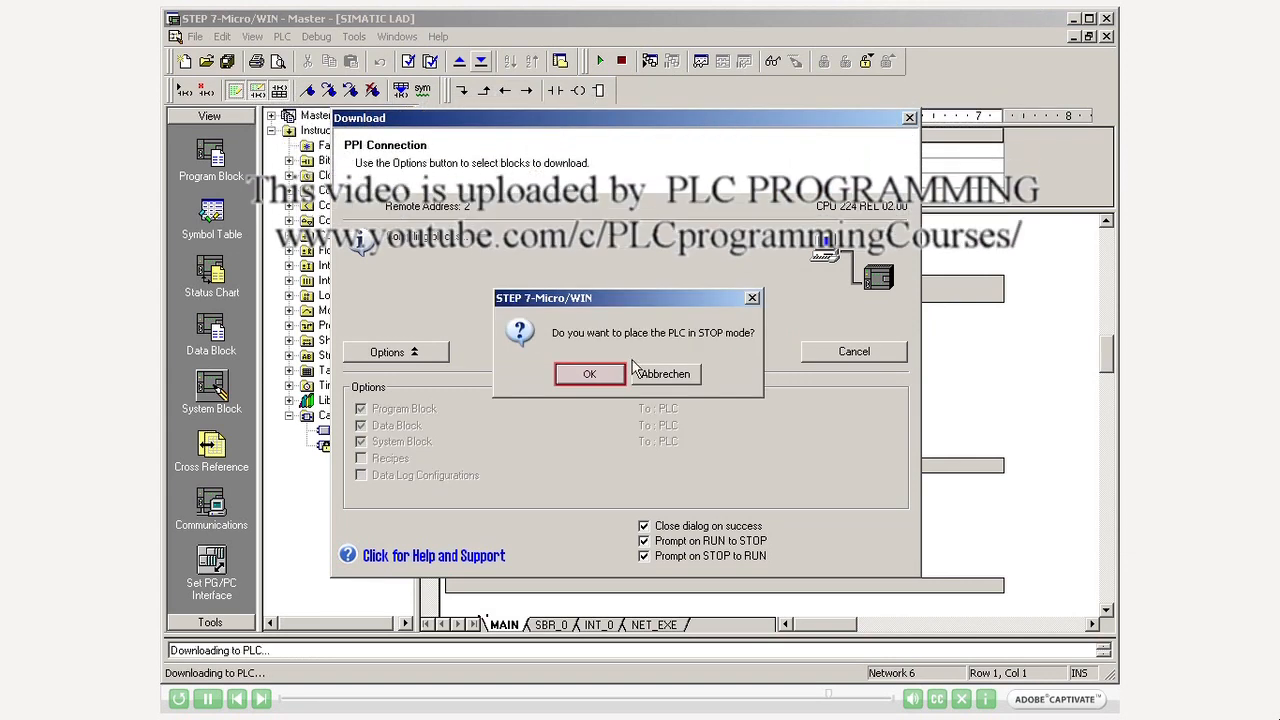
click(589, 373)
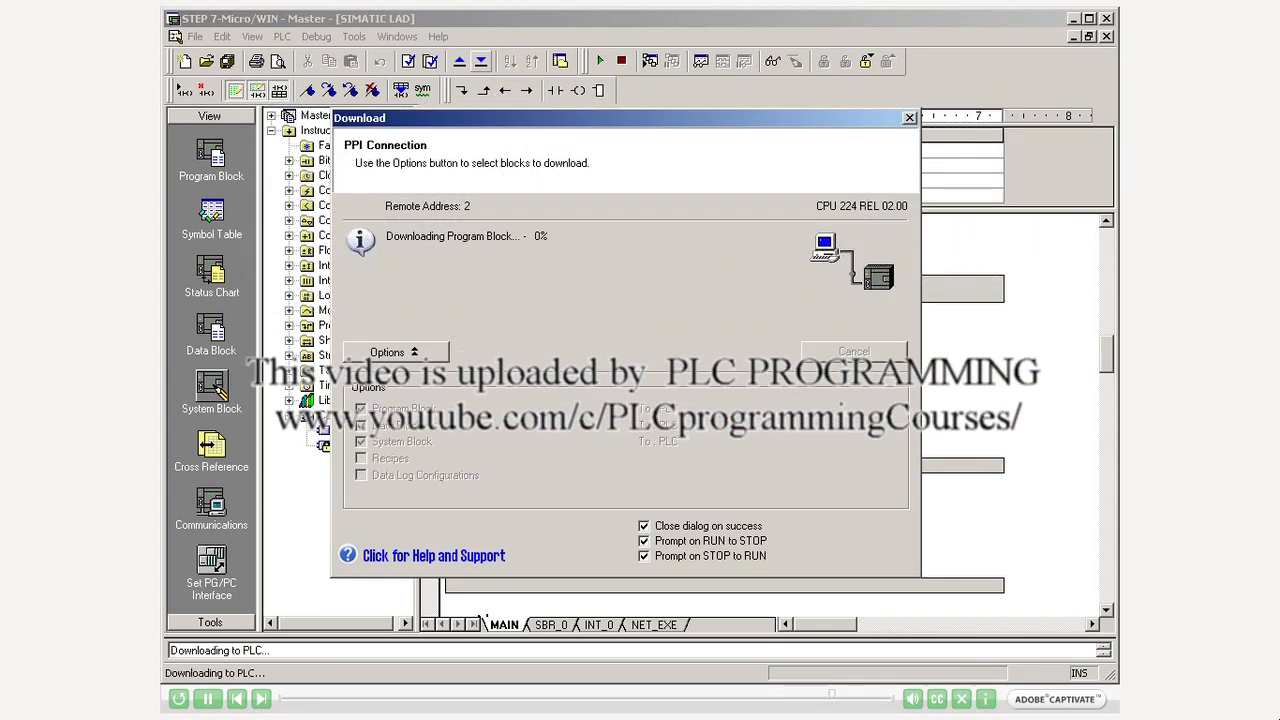